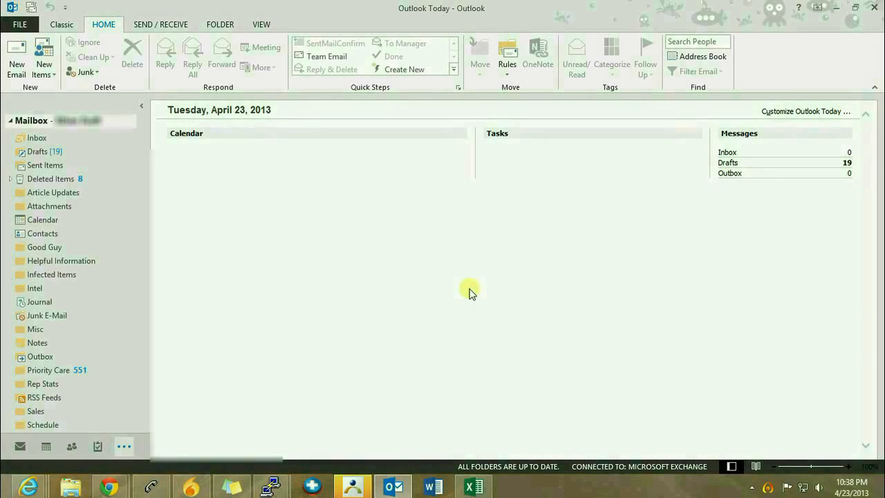
pyautogui.moveTo(387, 232)
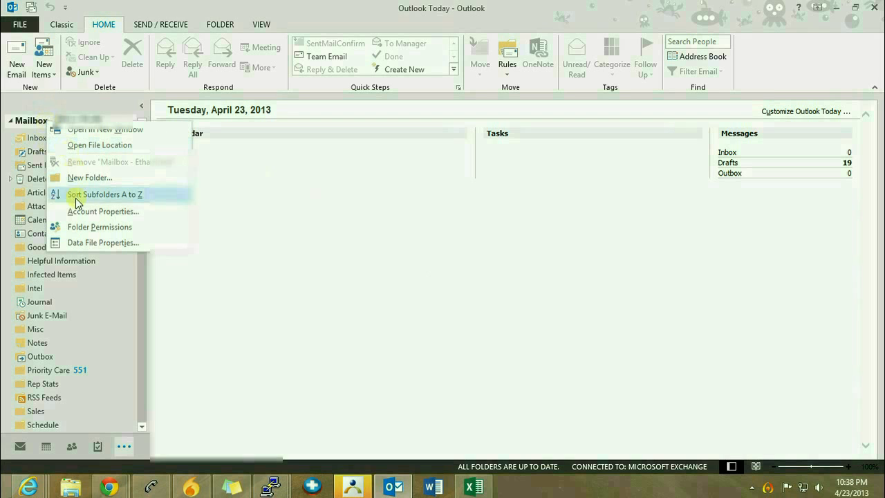
# Step: Create a new mail folder named Newsletters in the mailbox
pyautogui.click(88, 177)
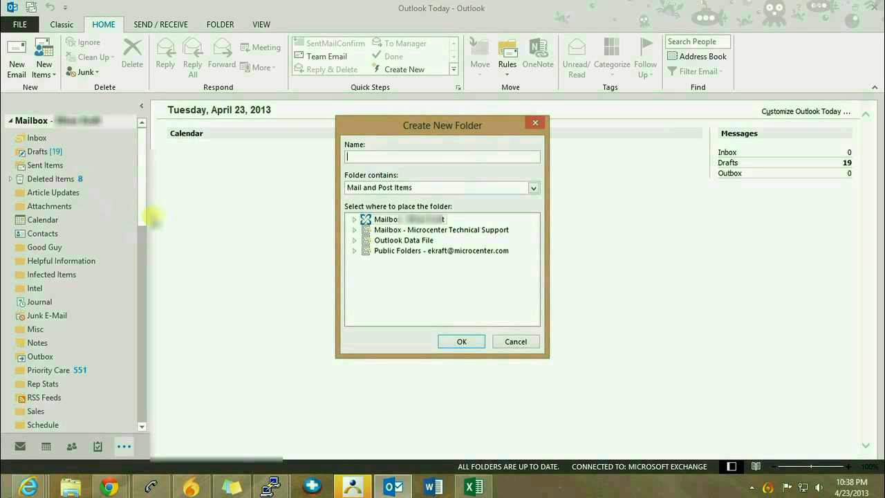
pyautogui.write('Newslett')
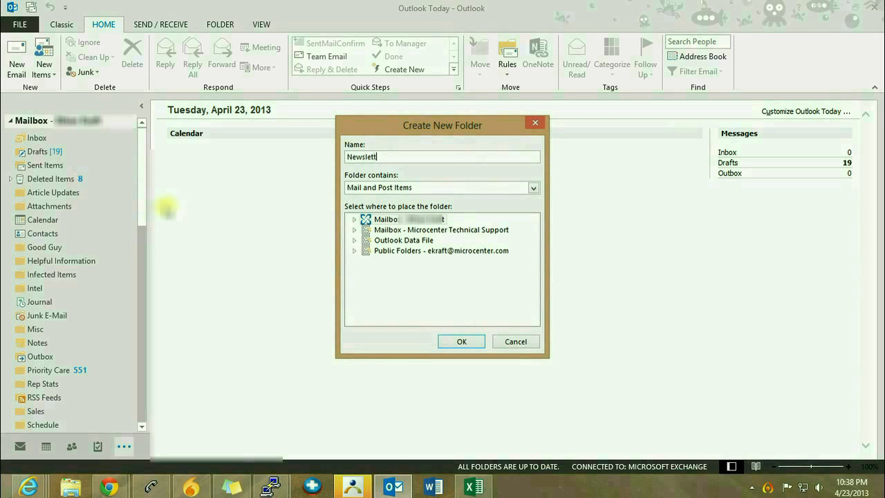
pyautogui.click(462, 340)
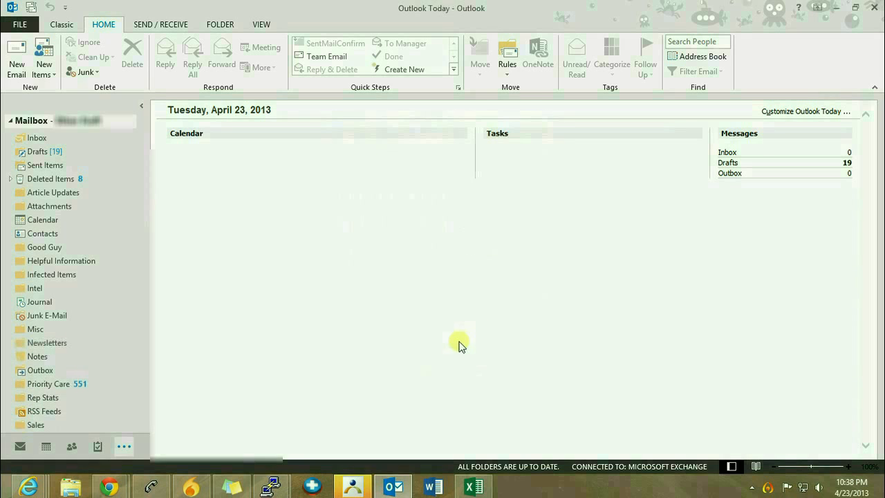
pyautogui.moveTo(260, 227)
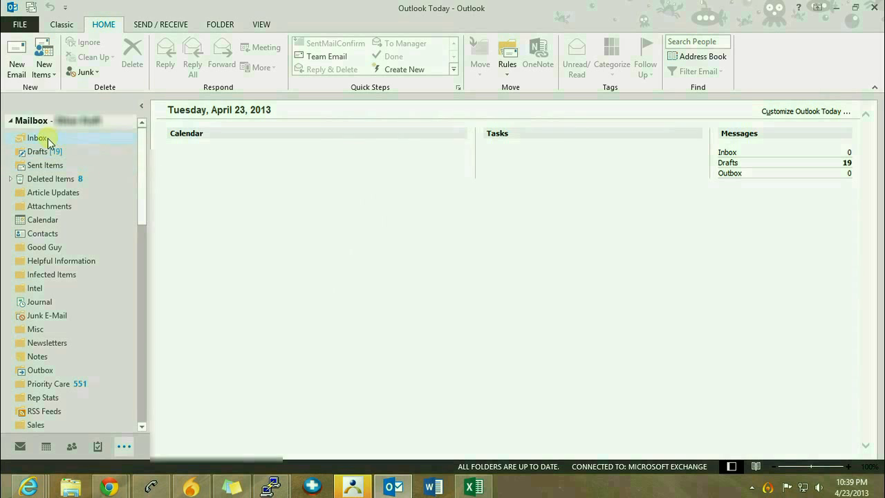
# Step: From the Inbox, start a new rule via Home > Rules > Create Rule
pyautogui.click(37, 139)
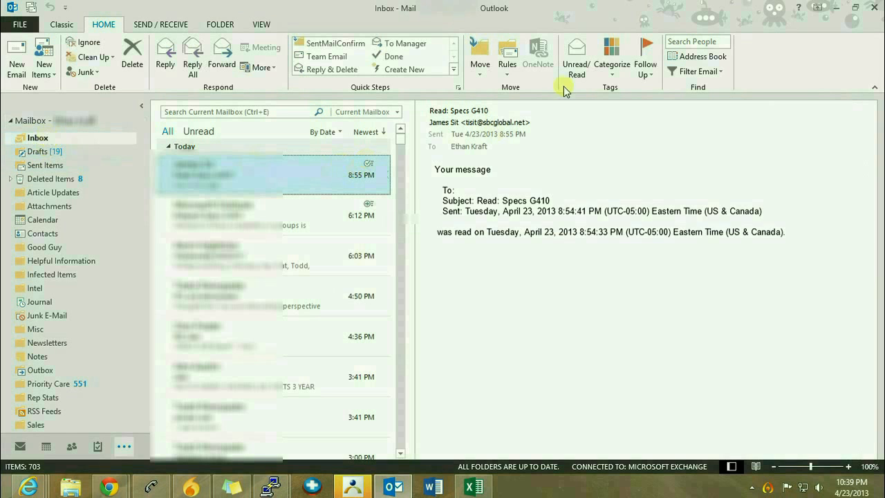
pyautogui.click(507, 55)
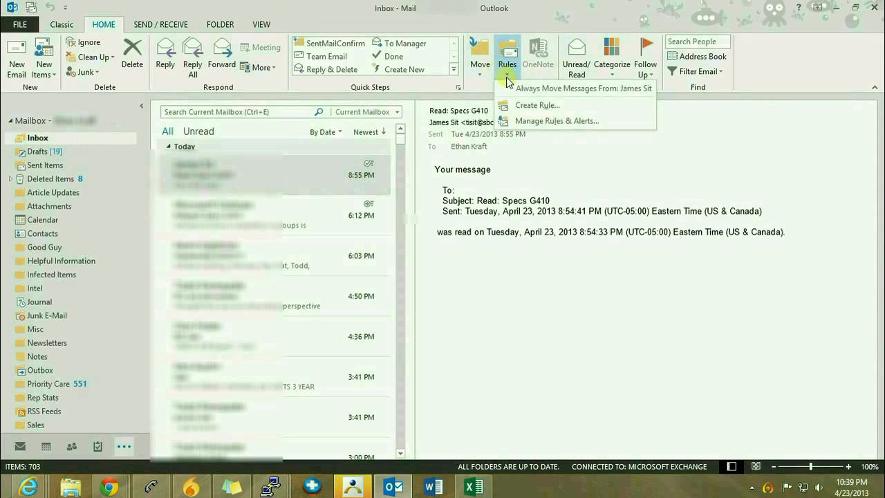
pyautogui.click(537, 105)
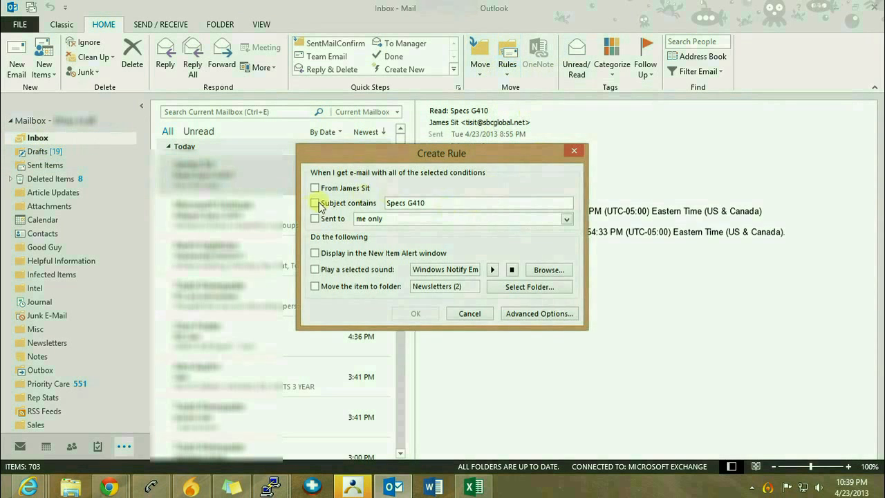
# Step: Match subjects containing 'Newsletters' and move matches to a folder, bringing up the folder picker
pyautogui.click(315, 201)
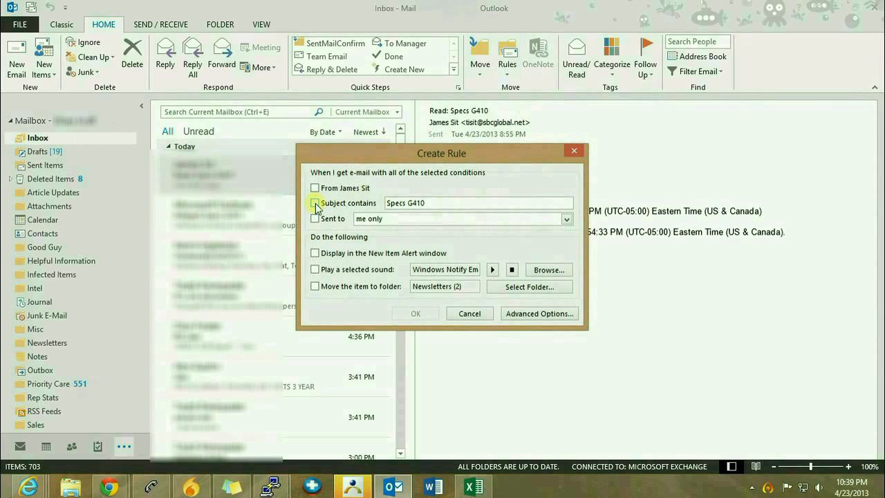
pyautogui.click(315, 202)
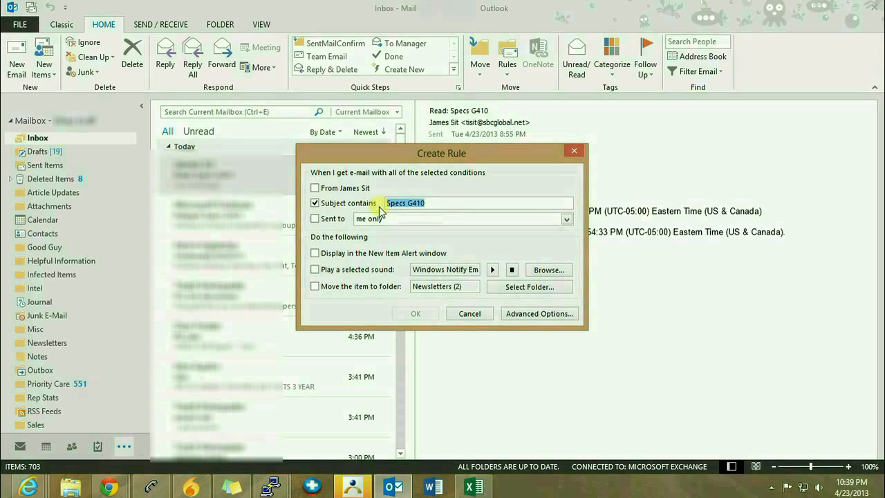
pyautogui.write('Newsletters')
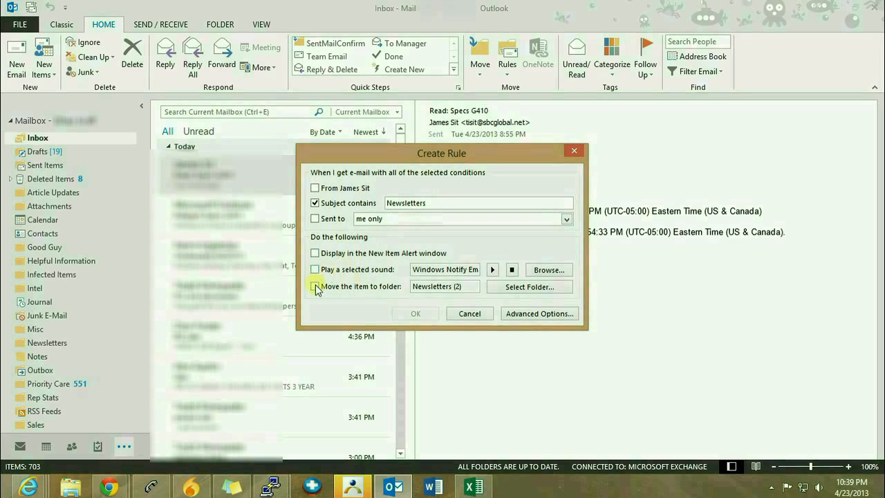
pyautogui.click(315, 286)
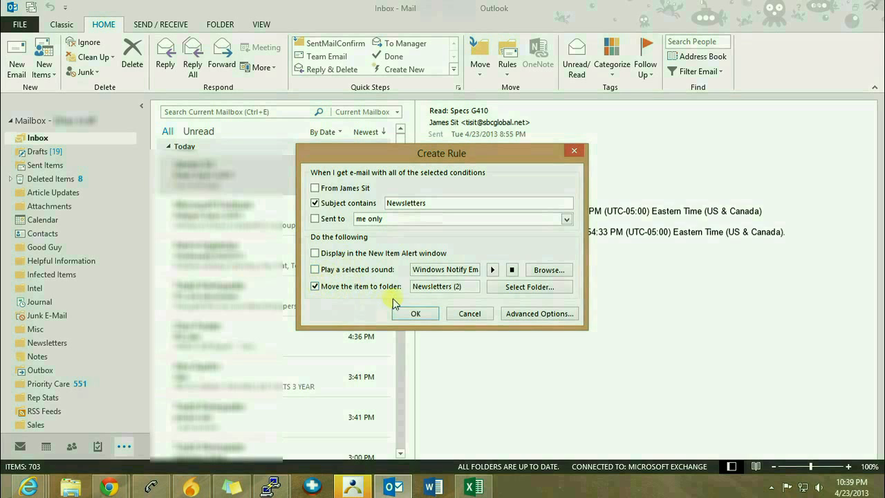
pyautogui.click(529, 287)
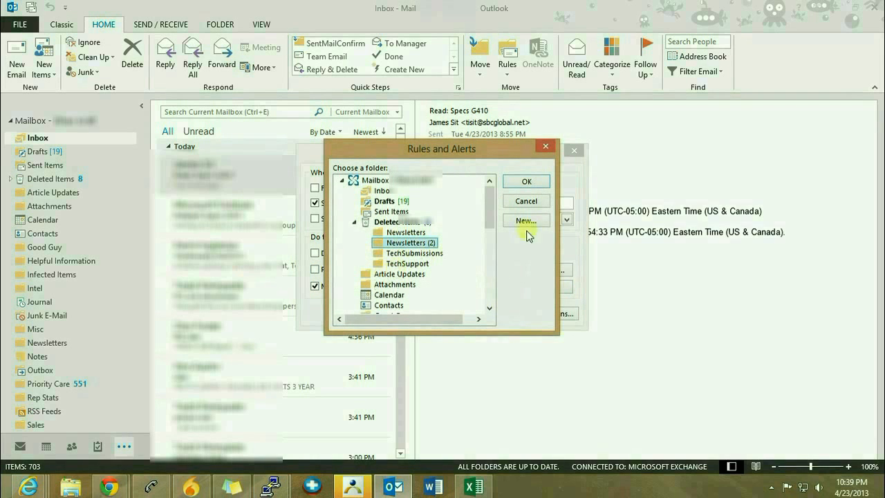
# Step: Choose the Newsletters folder as the rule's move destination
pyautogui.scroll(-3)
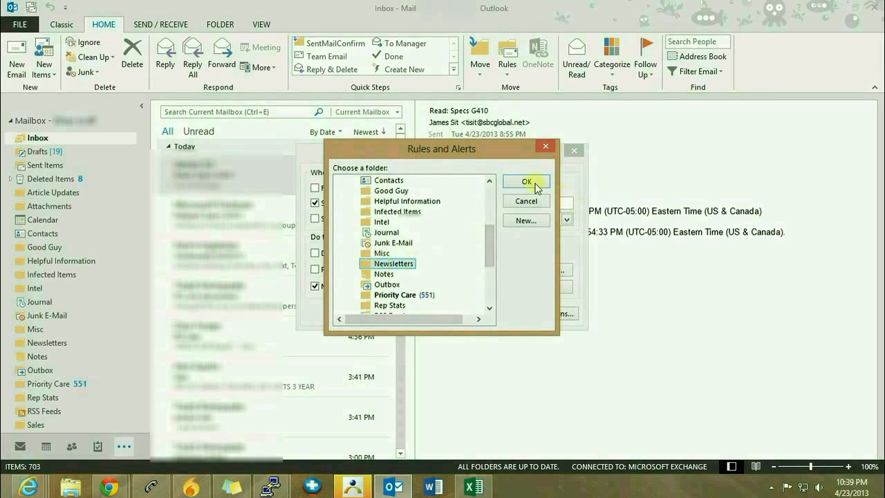
pyautogui.click(525, 181)
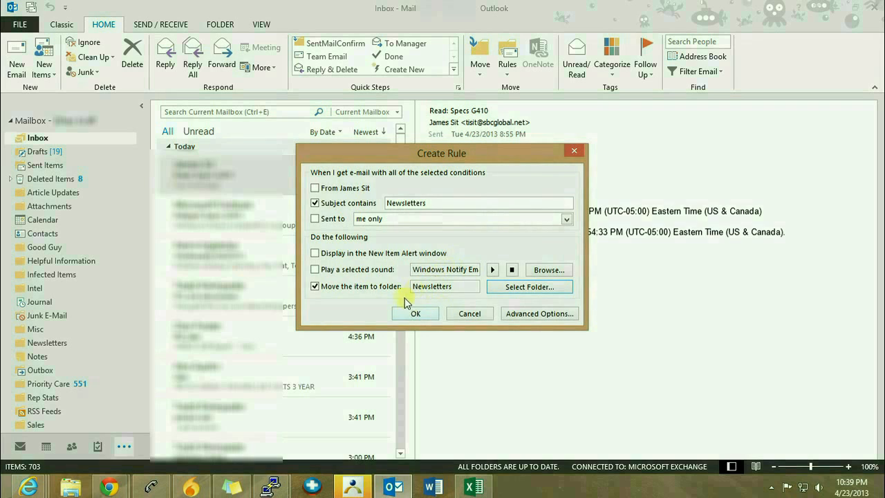
# Step: Confirm the Create Rule dialog so the Newsletters rule is saved
pyautogui.click(414, 313)
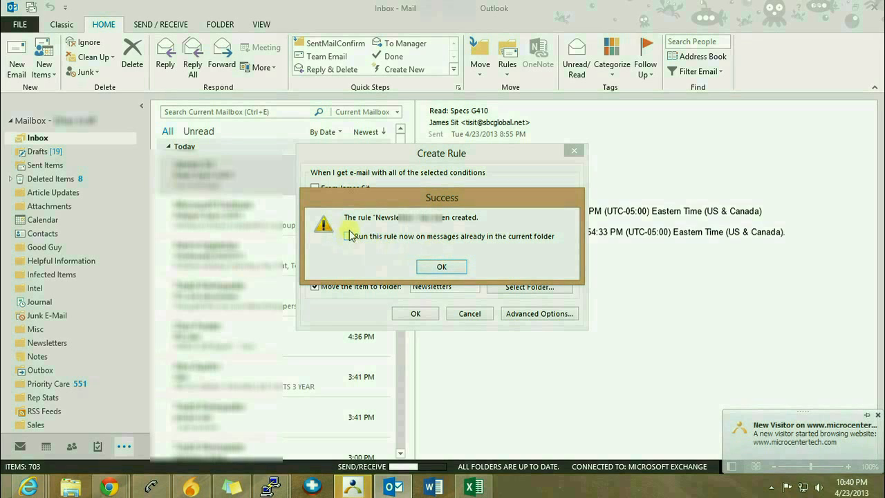
# Step: Run the rule now on messages already in the Inbox and dismiss the confirmation
pyautogui.click(441, 267)
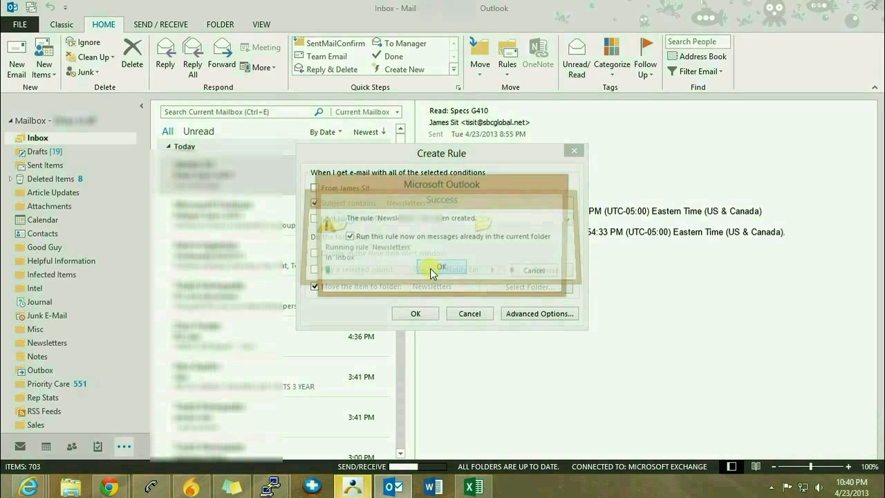
pyautogui.click(442, 268)
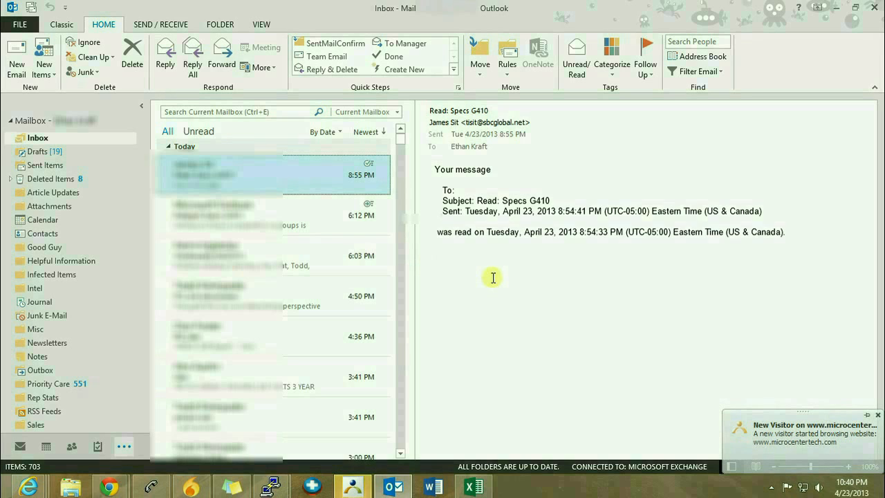
pyautogui.moveTo(528, 303)
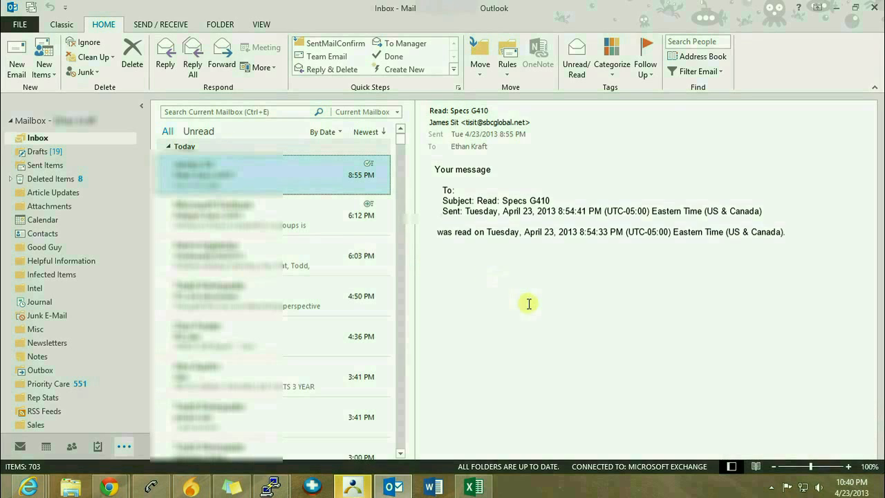